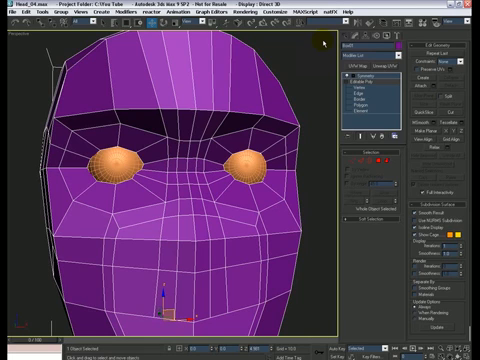
pyautogui.moveTo(330, 200)
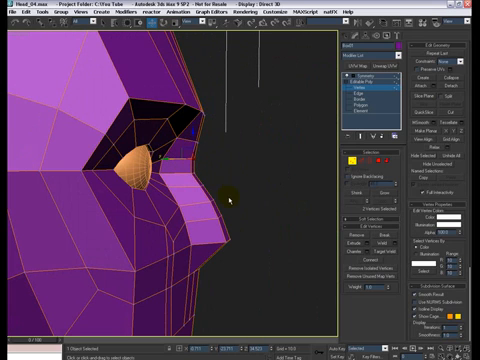
pyautogui.moveTo(253, 197)
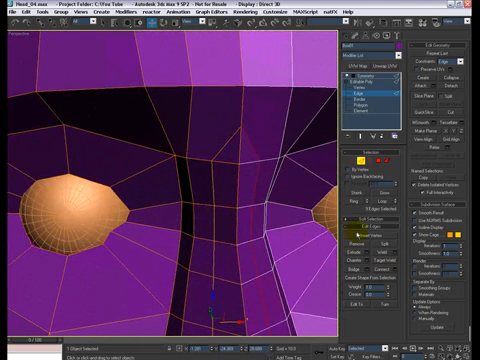
# Return to Vertex sub-object level and select the vertex atop the nose bridge.
pyautogui.click(295, 218)
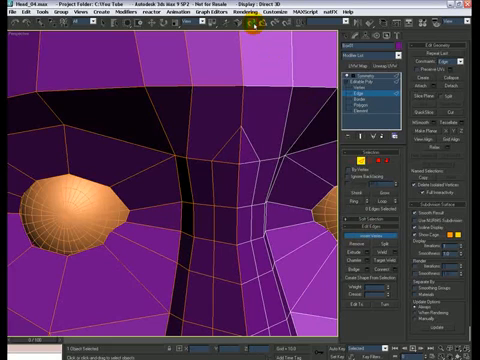
pyautogui.click(256, 26)
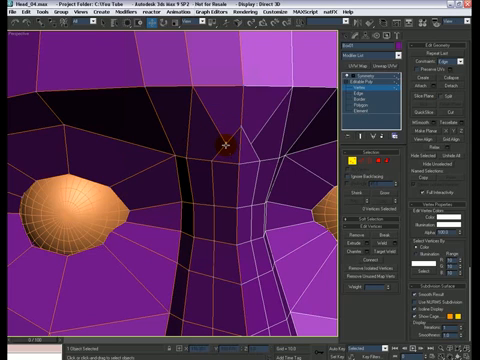
pyautogui.click(227, 138)
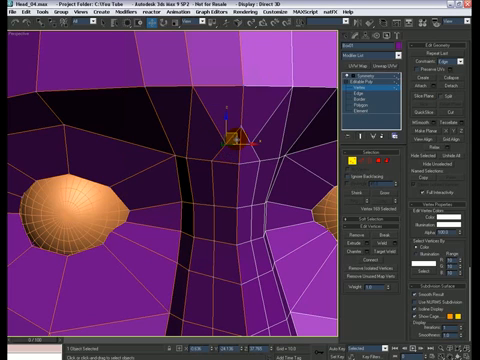